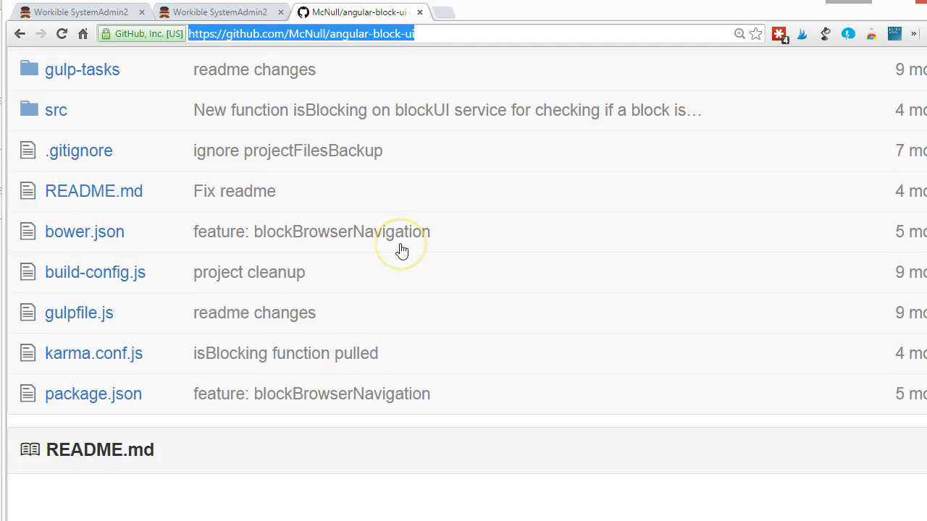
Step: Switch to the localhost Skills Manager tab and run Test on the skill
scroll(up, 3)
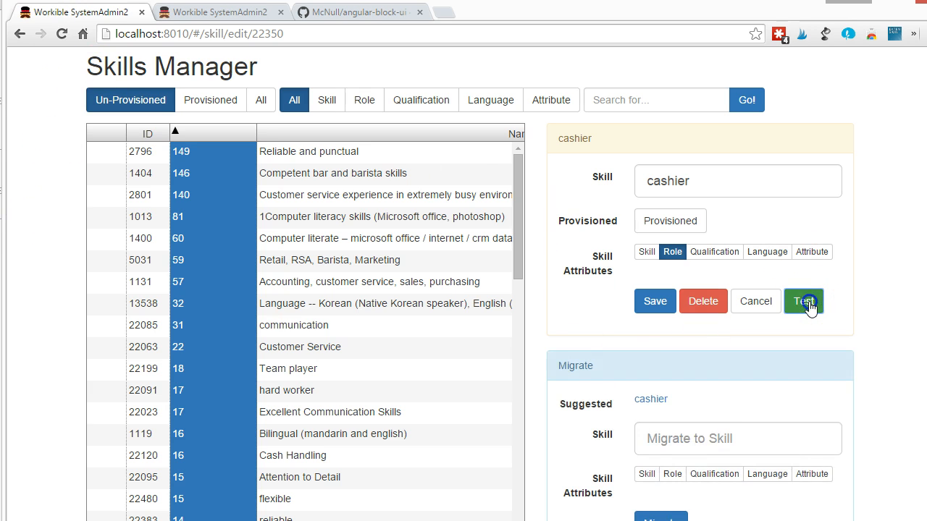
click(802, 300)
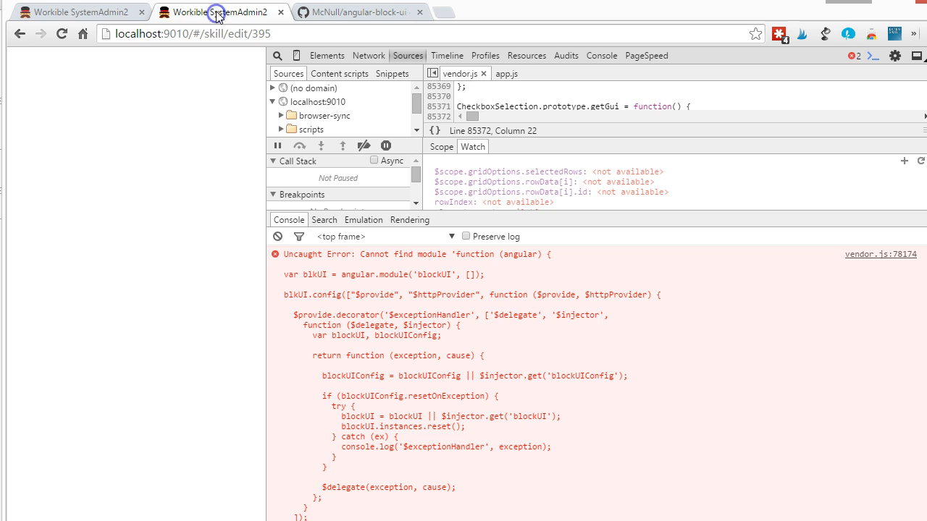
mouse_move(167, 226)
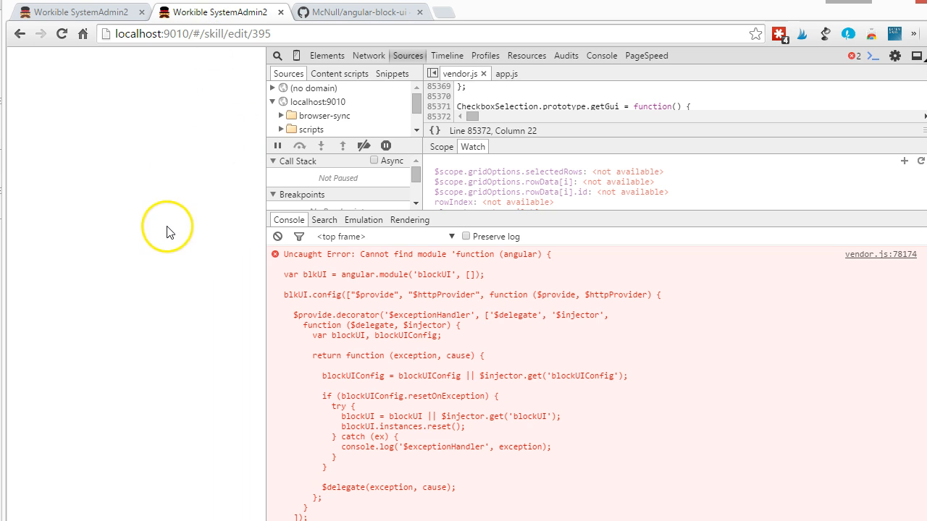
mouse_move(331, 210)
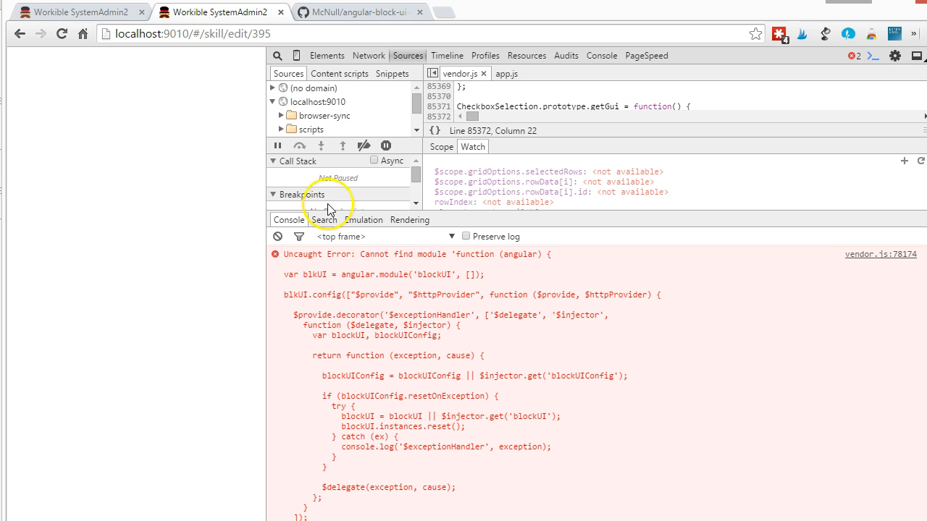
Step: Enlarge the DevTools Sources pane and scroll vendor.js to the blkUI.config code
drag(545, 220, 545, 327)
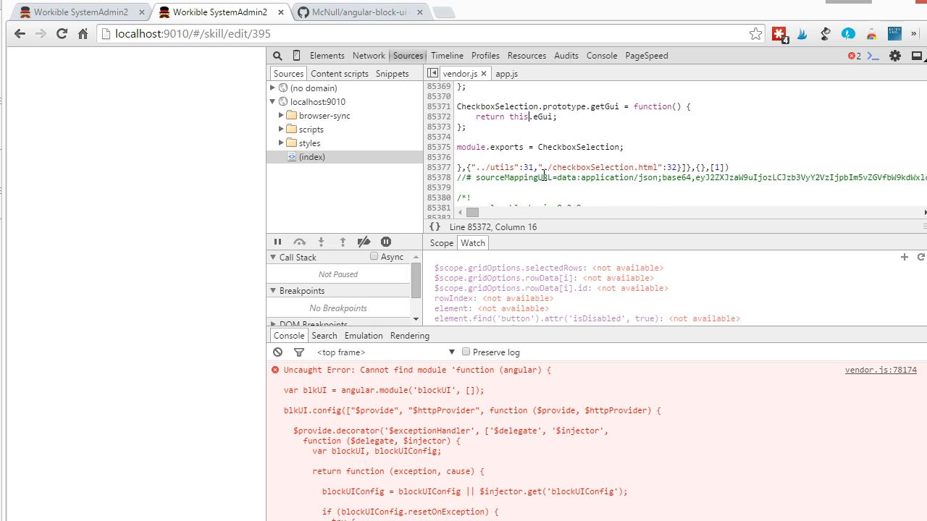
scroll(down, 3)
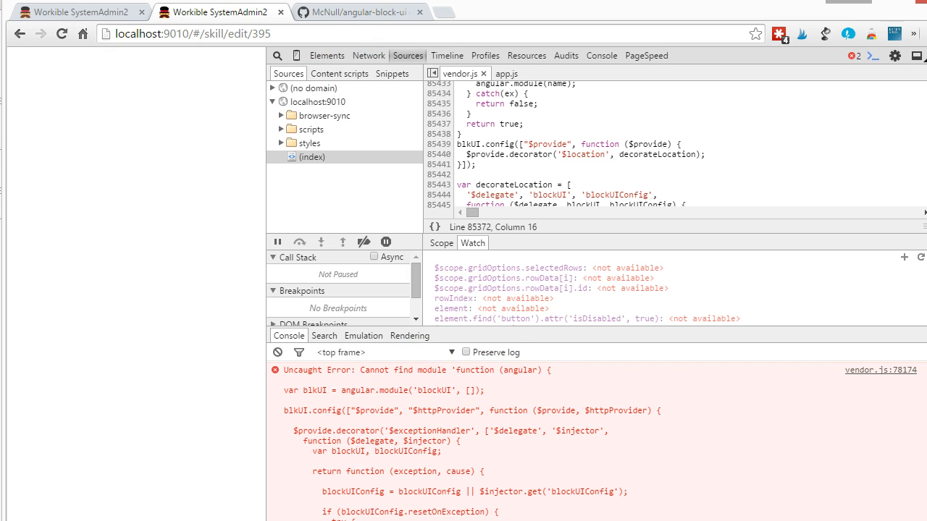
mouse_move(157, 159)
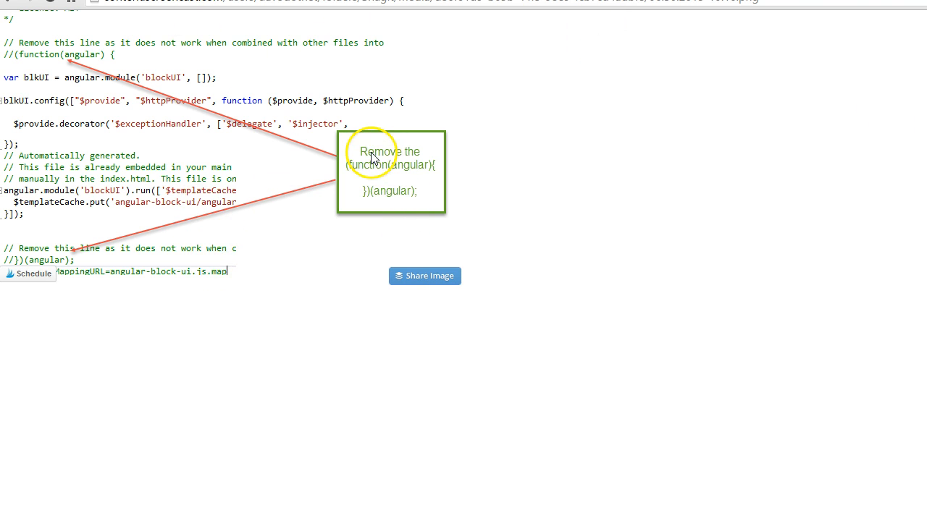
mouse_move(433, 176)
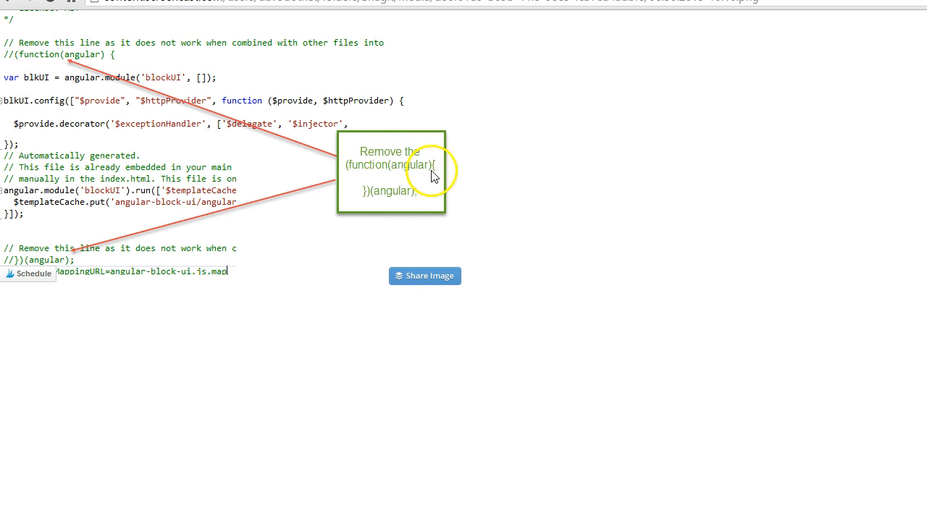
mouse_move(7, 78)
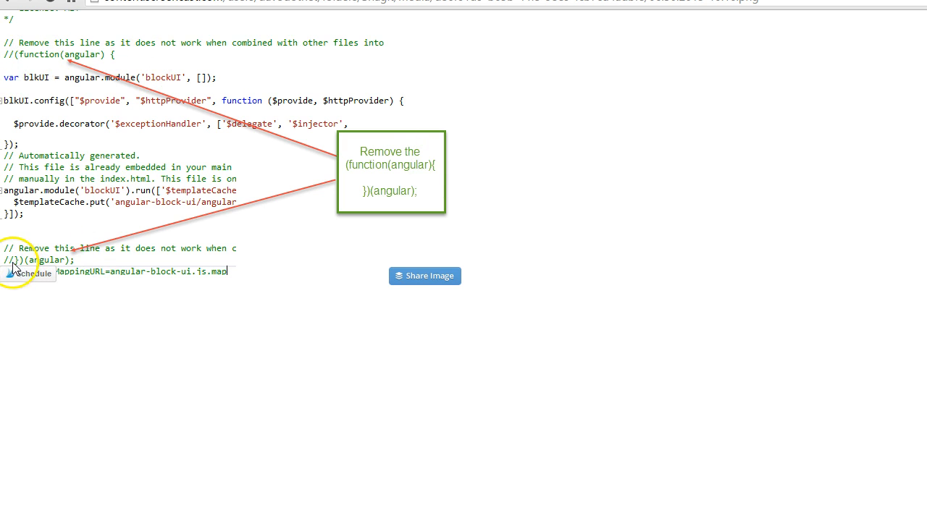
mouse_move(80, 420)
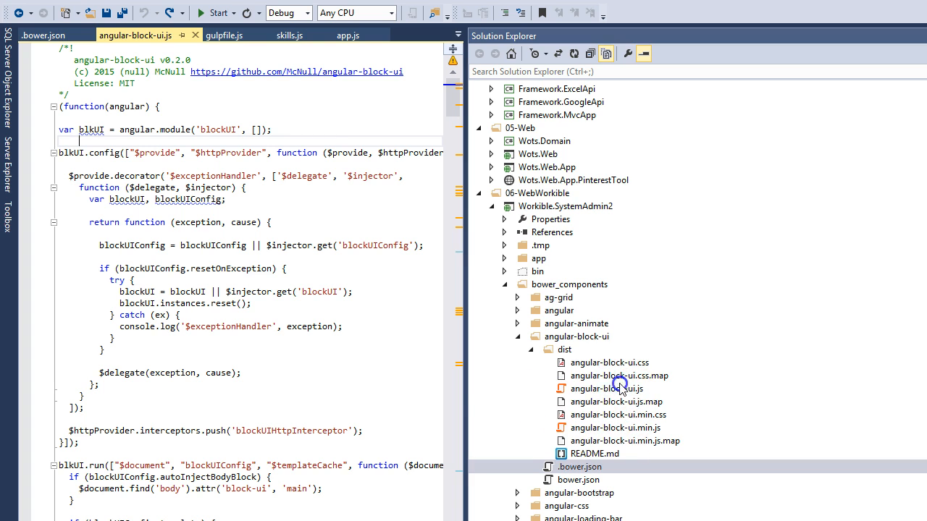
Step: Bring up dist/angular-block-ui.js from Solution Explorer and scroll to its wrapper lines
click(606, 389)
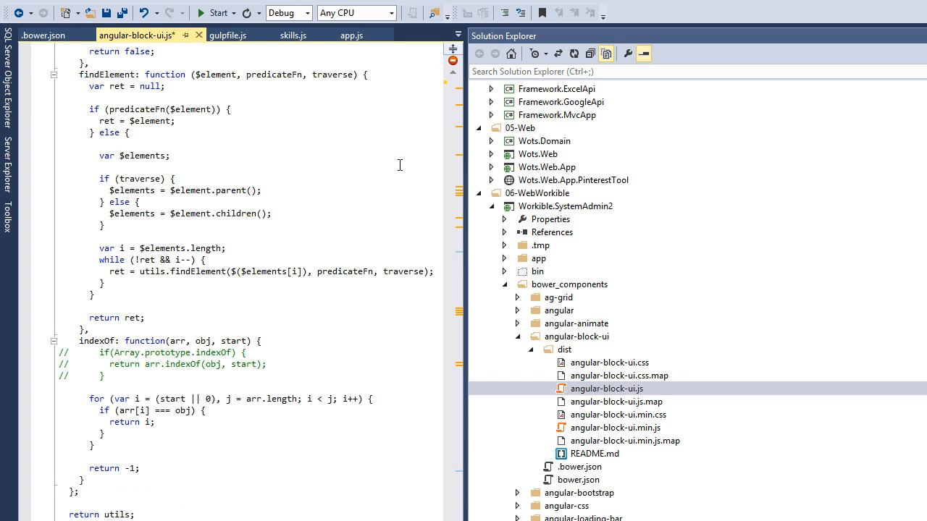
scroll(down, 3)
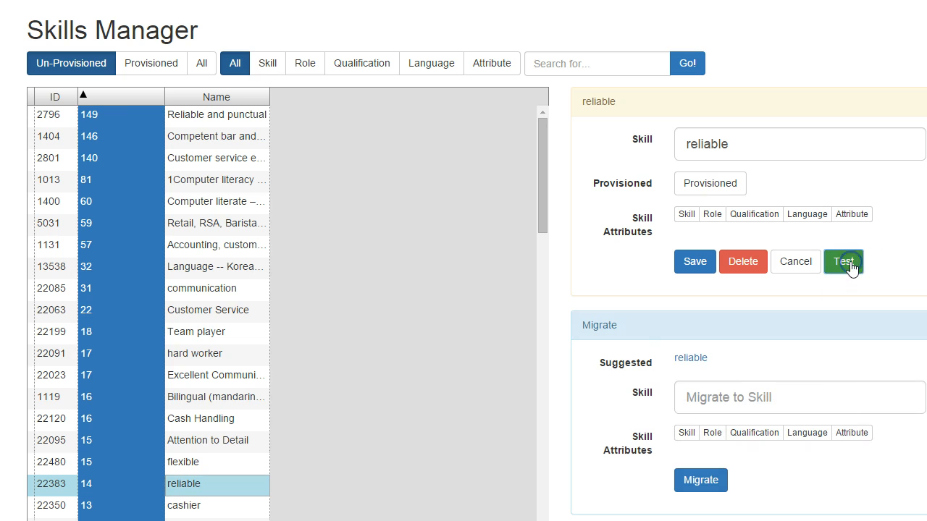
click(843, 261)
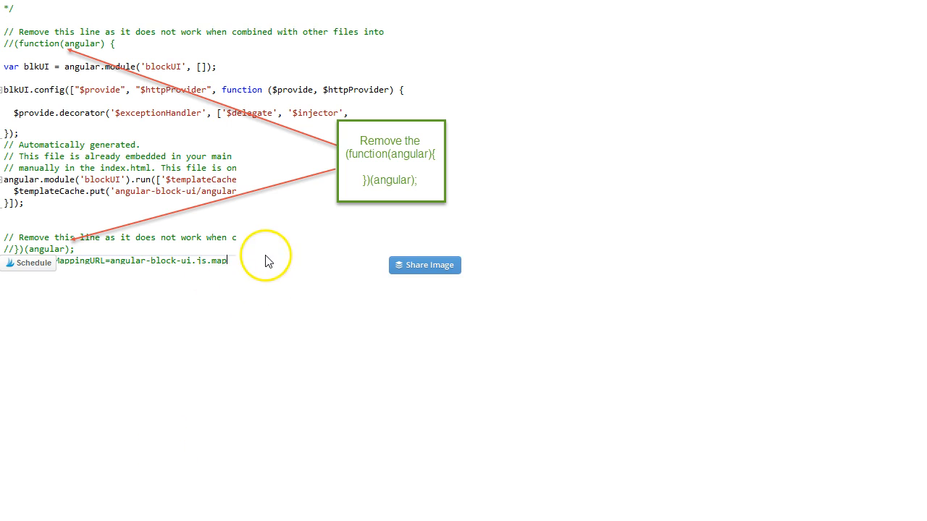
mouse_move(12, 50)
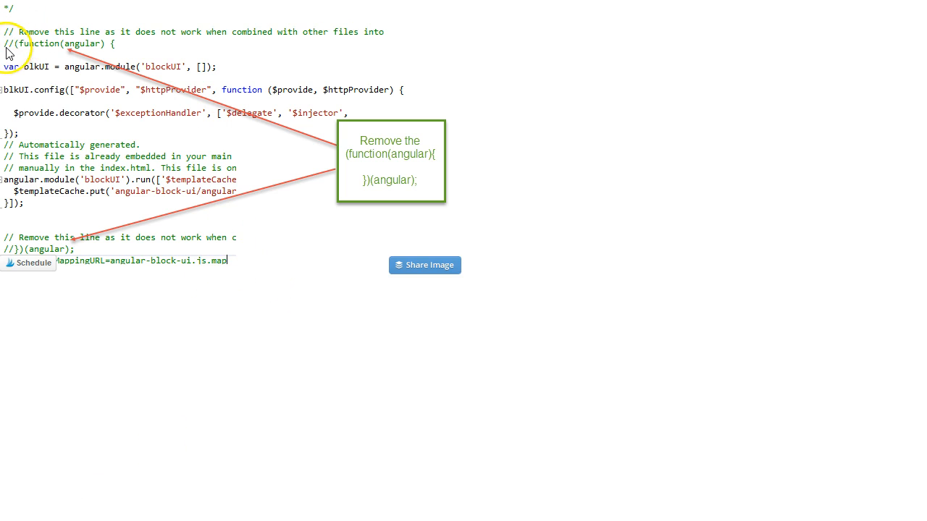
mouse_move(8, 254)
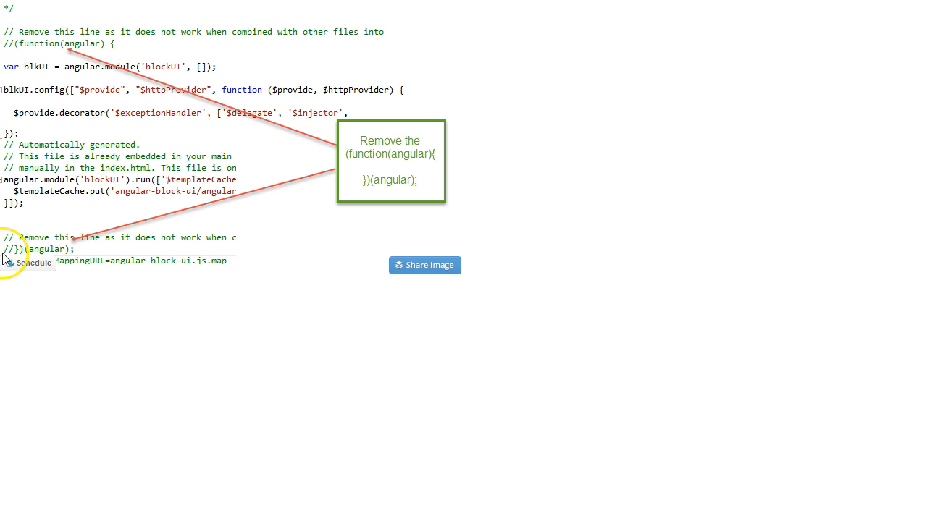
mouse_move(73, 258)
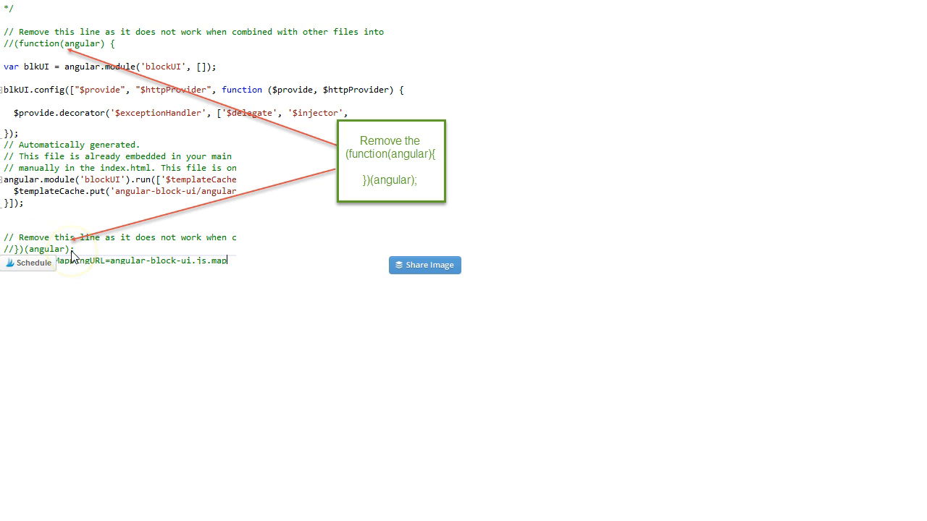